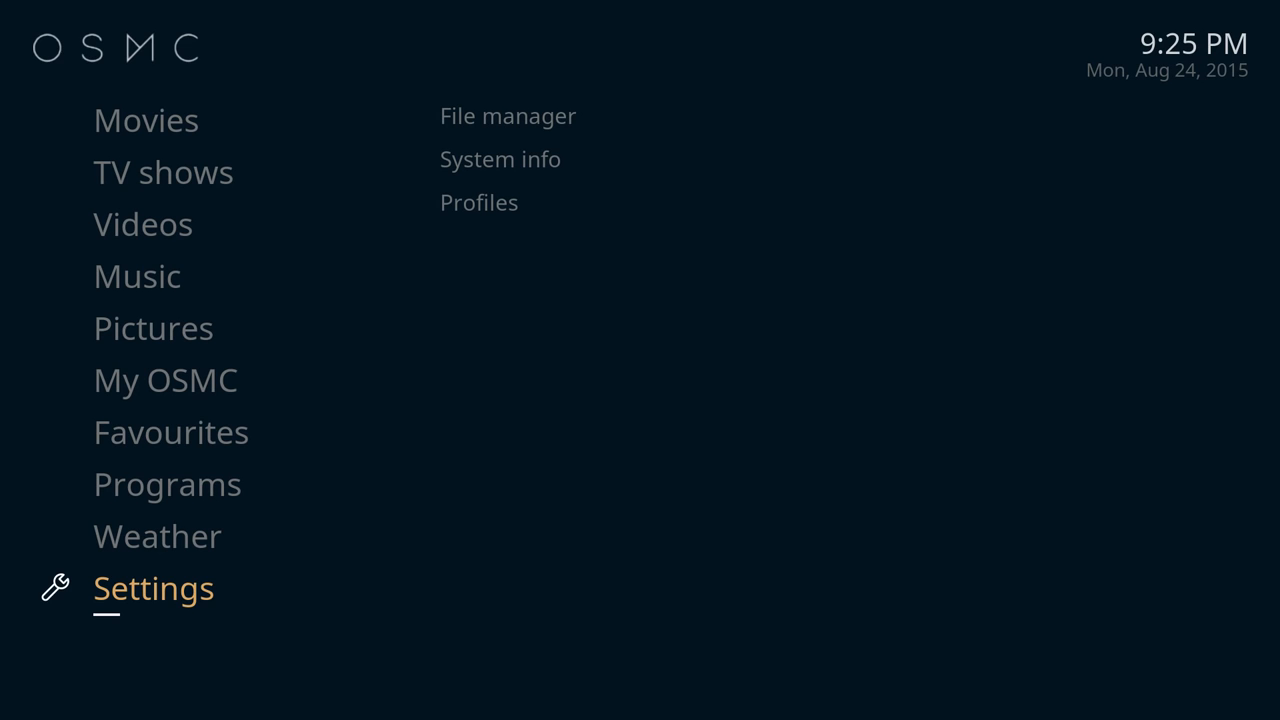
click(507, 116)
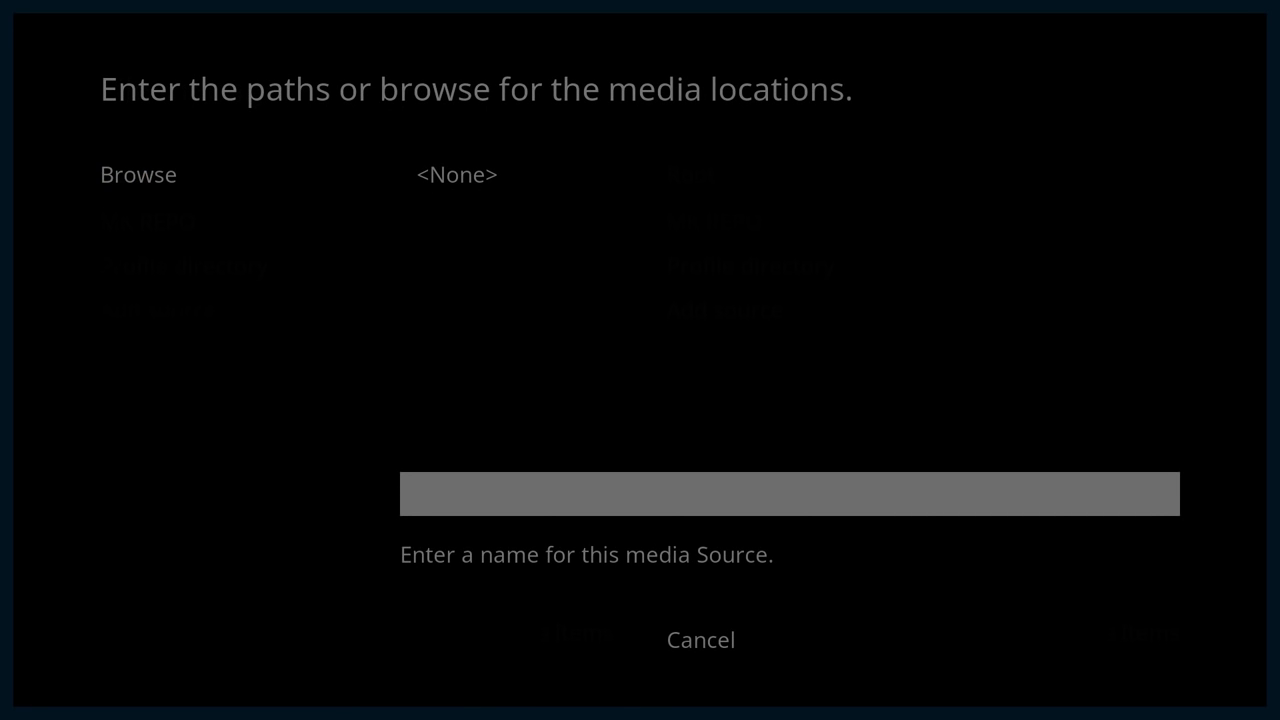
click(789, 493)
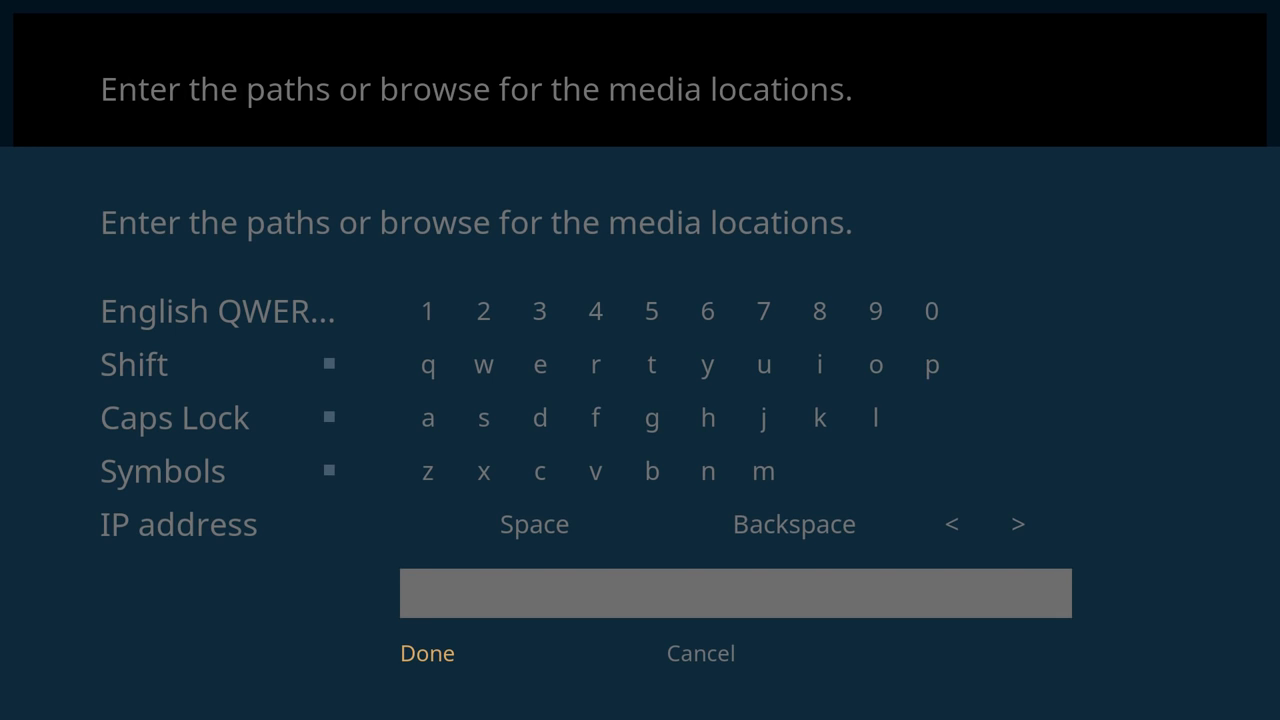
text(http:/)
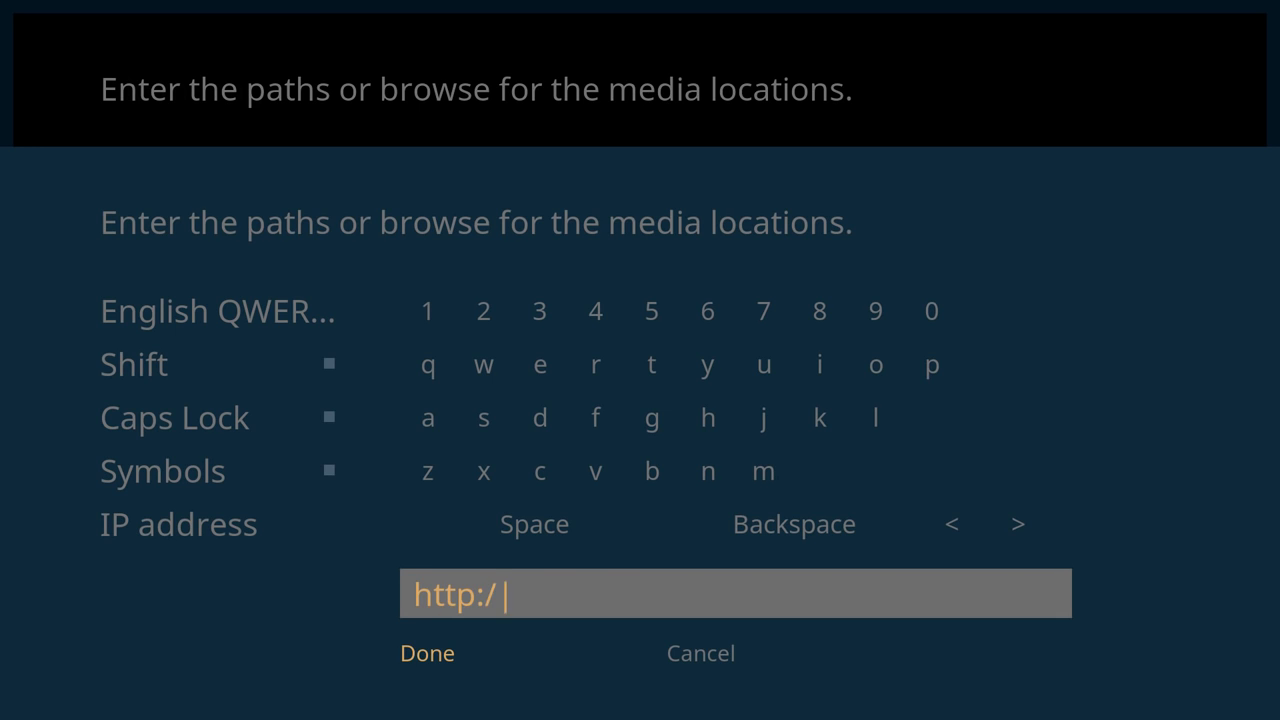
text(fusion.tv)
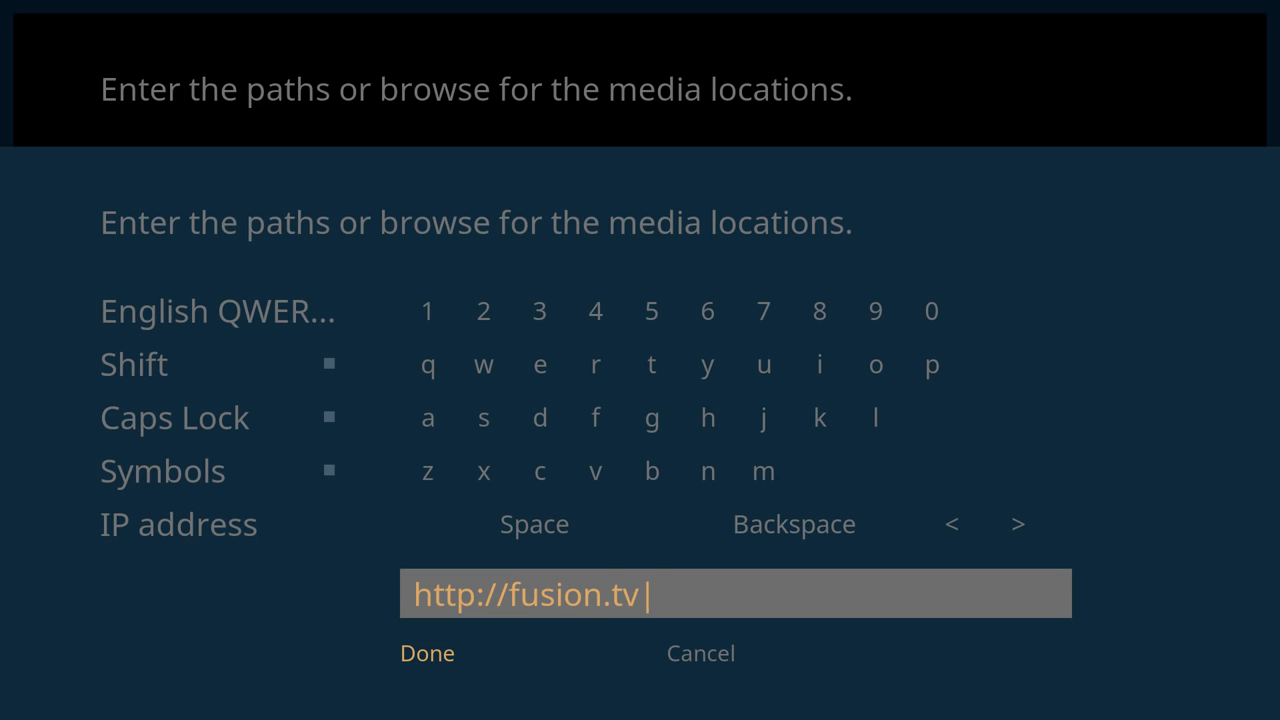
text(addons.ag)
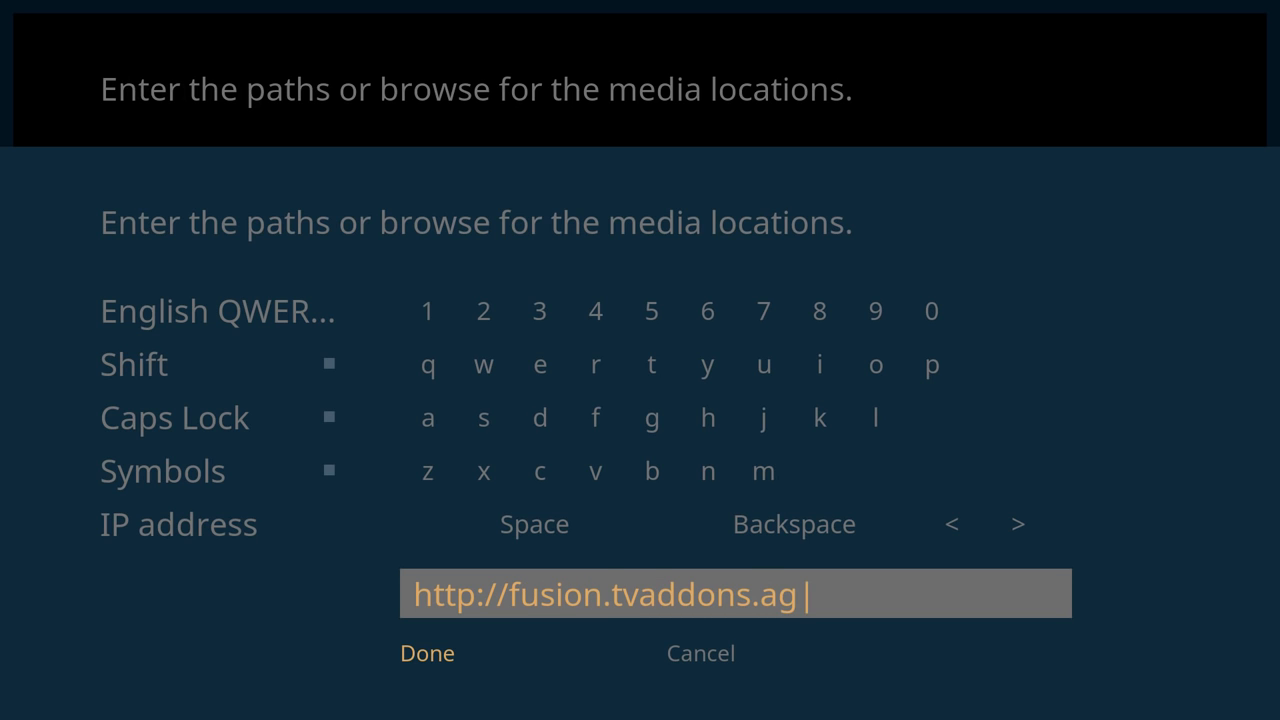
click(427, 653)
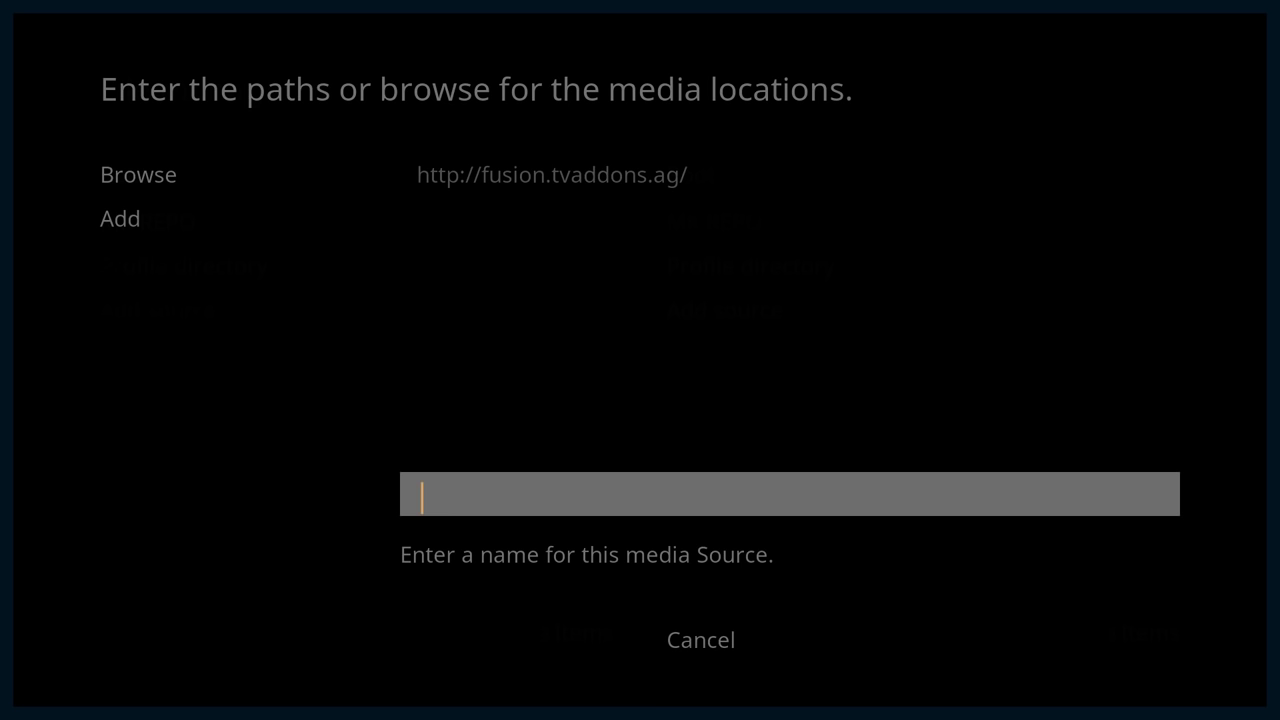
text(FUSI)
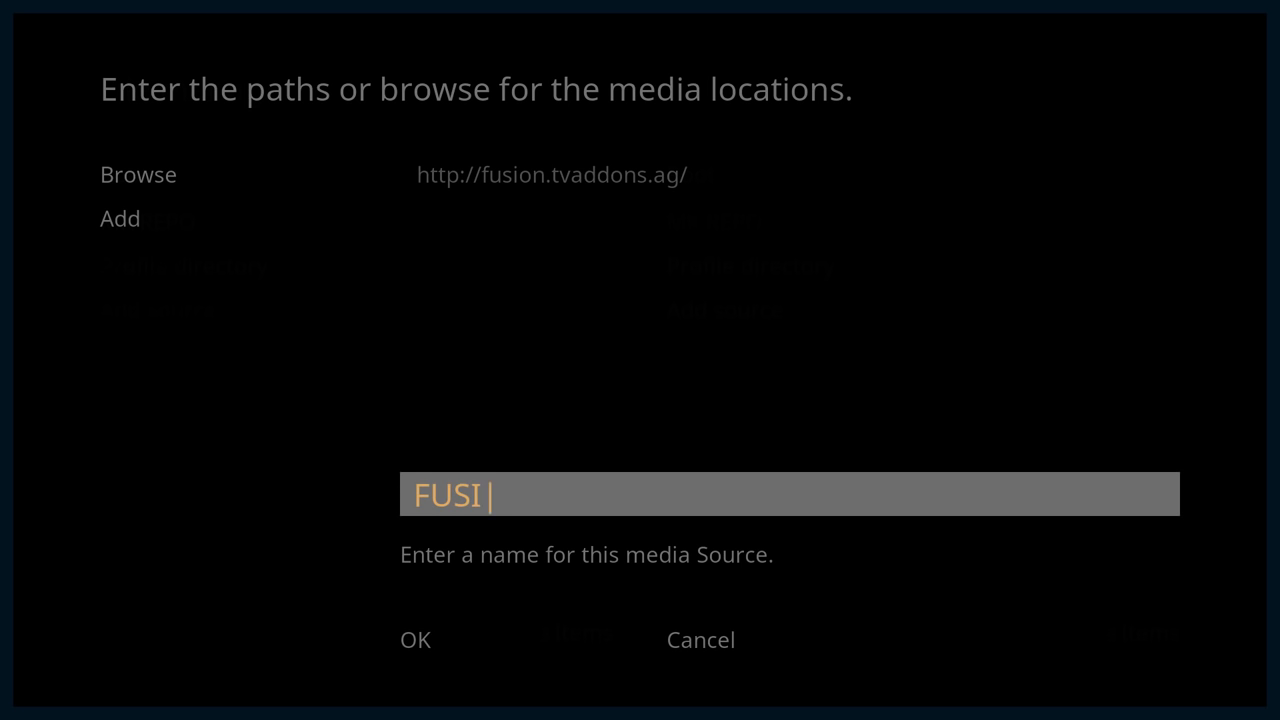
text(ON)
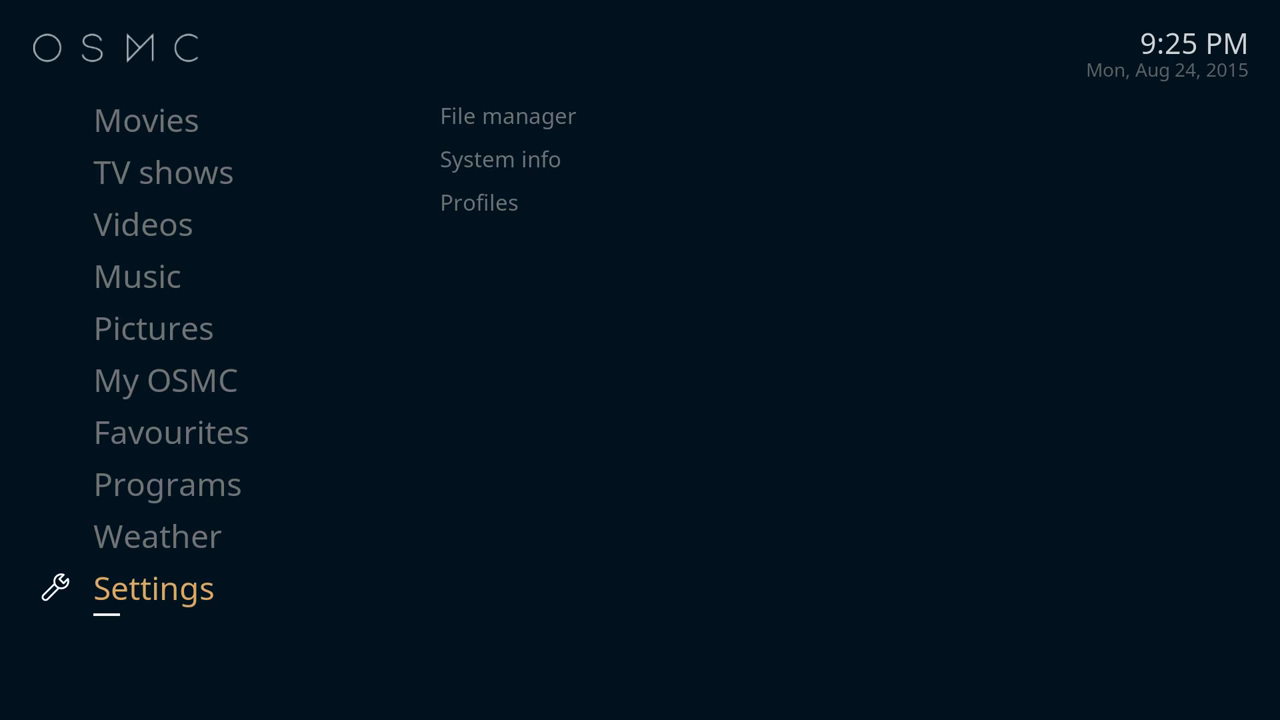
Install the TVADDONS.ag repository zip from the Fusion source via Settings > Add-ons.
click(153, 588)
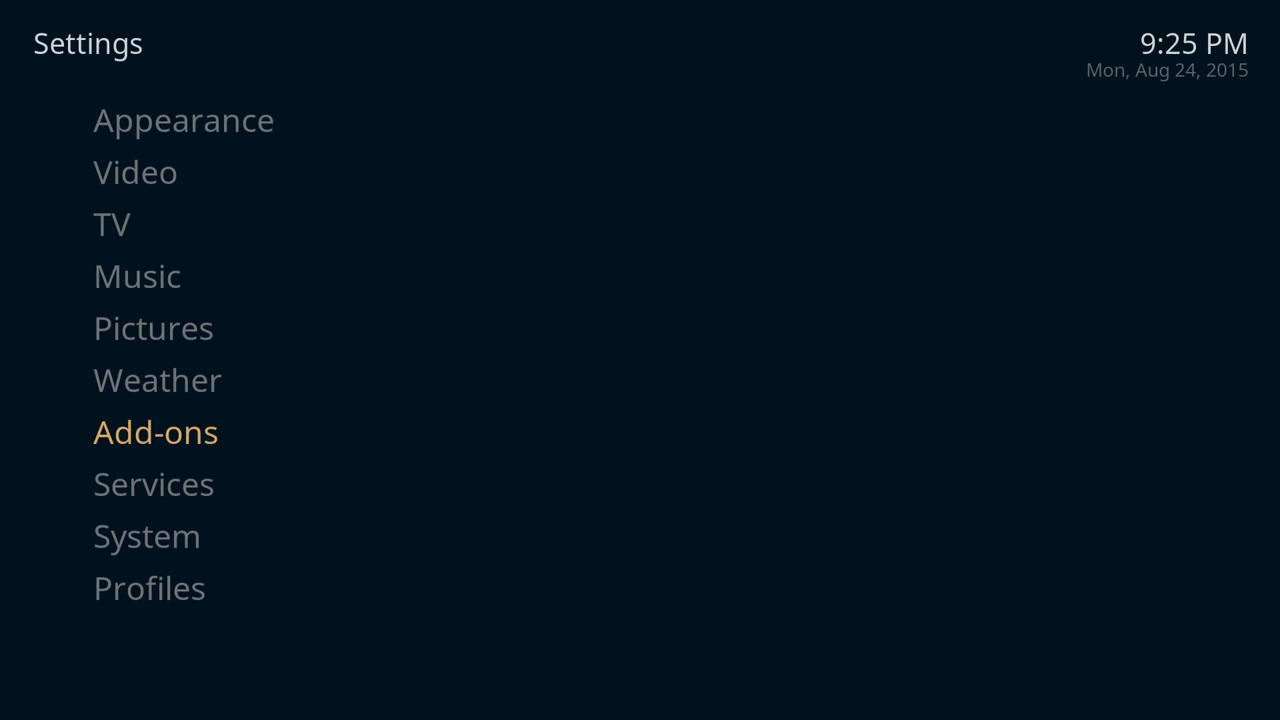
click(155, 432)
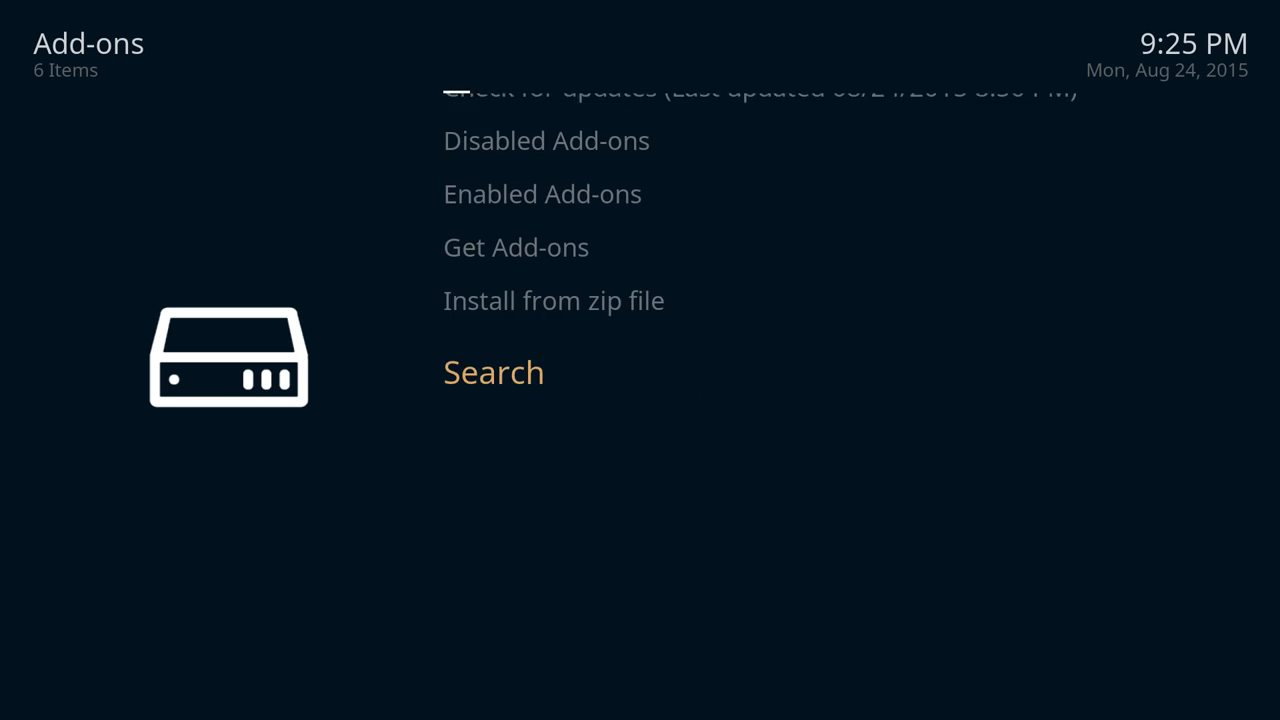
click(553, 300)
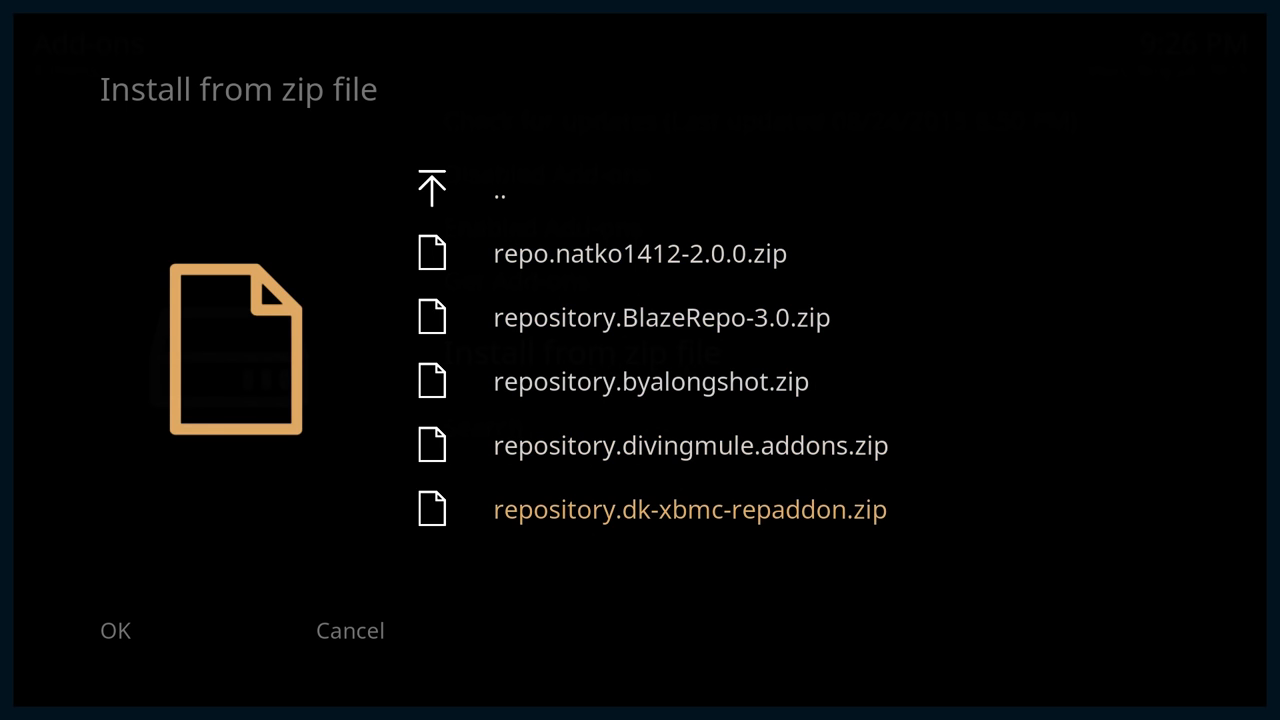
scroll(down, 3)
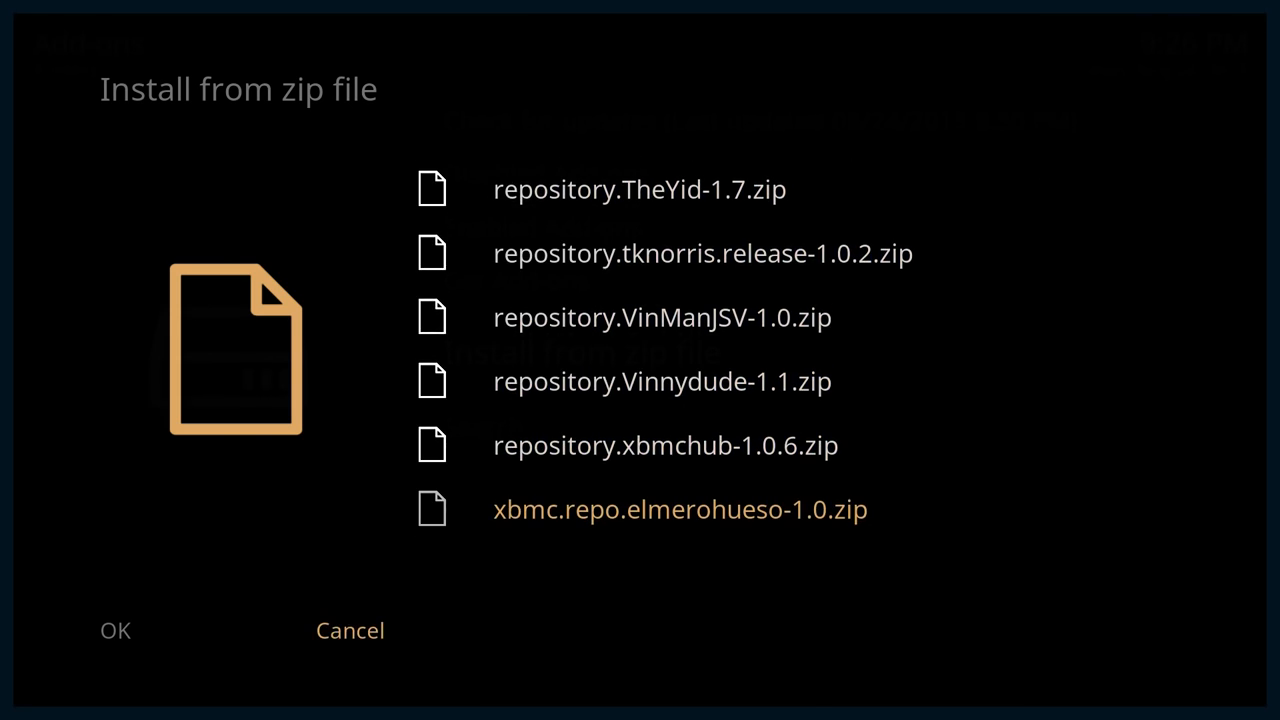
click(349, 630)
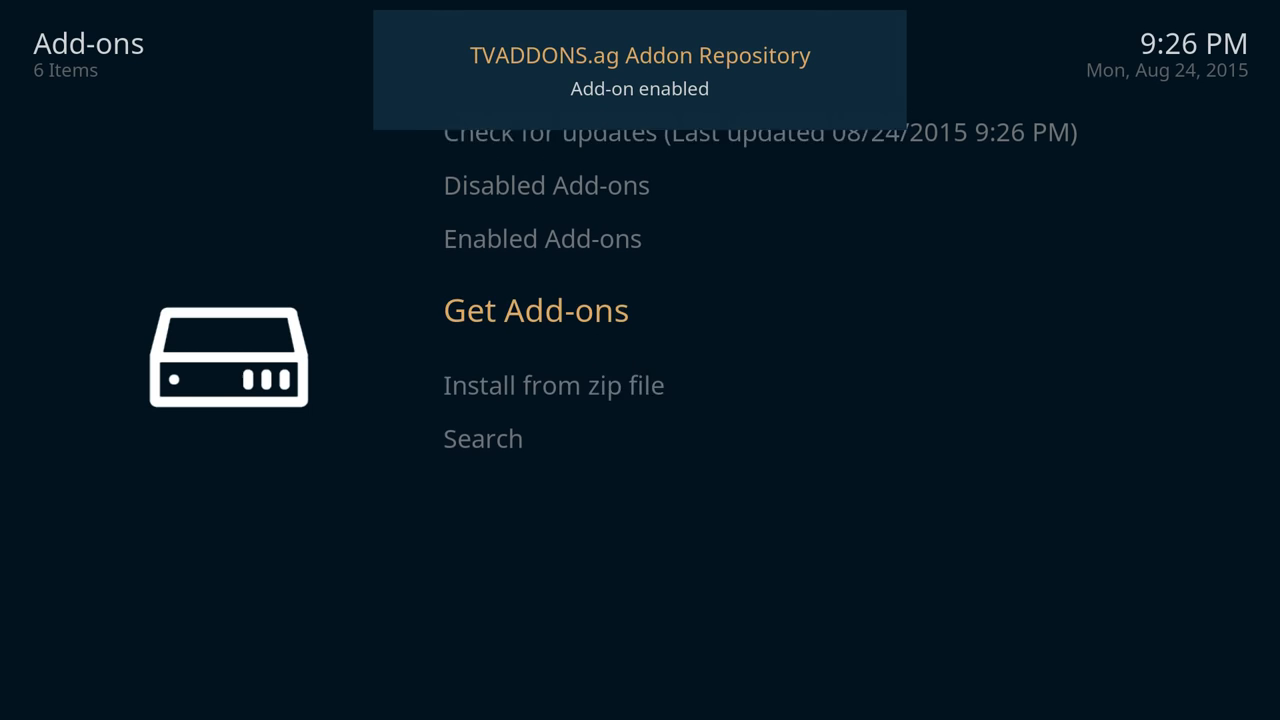
Browse the TVADDONS.ag video add-ons list and install Phoenix.
click(535, 310)
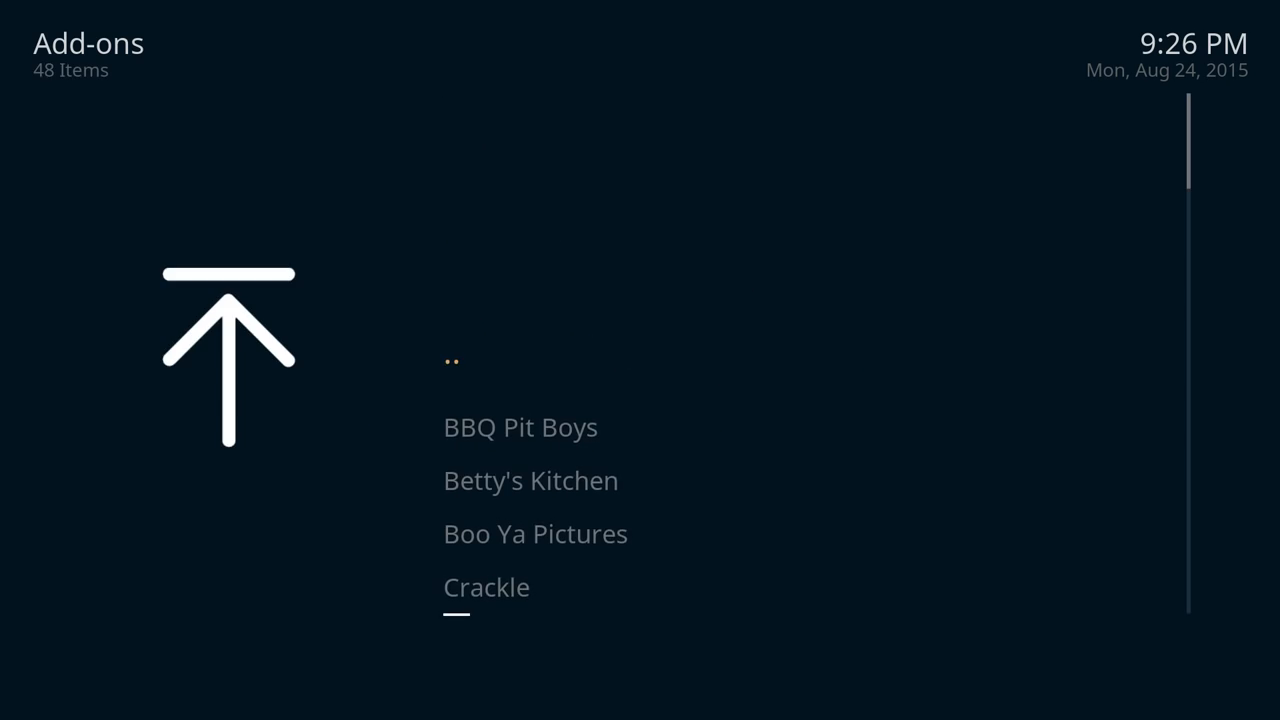
scroll(down, 3)
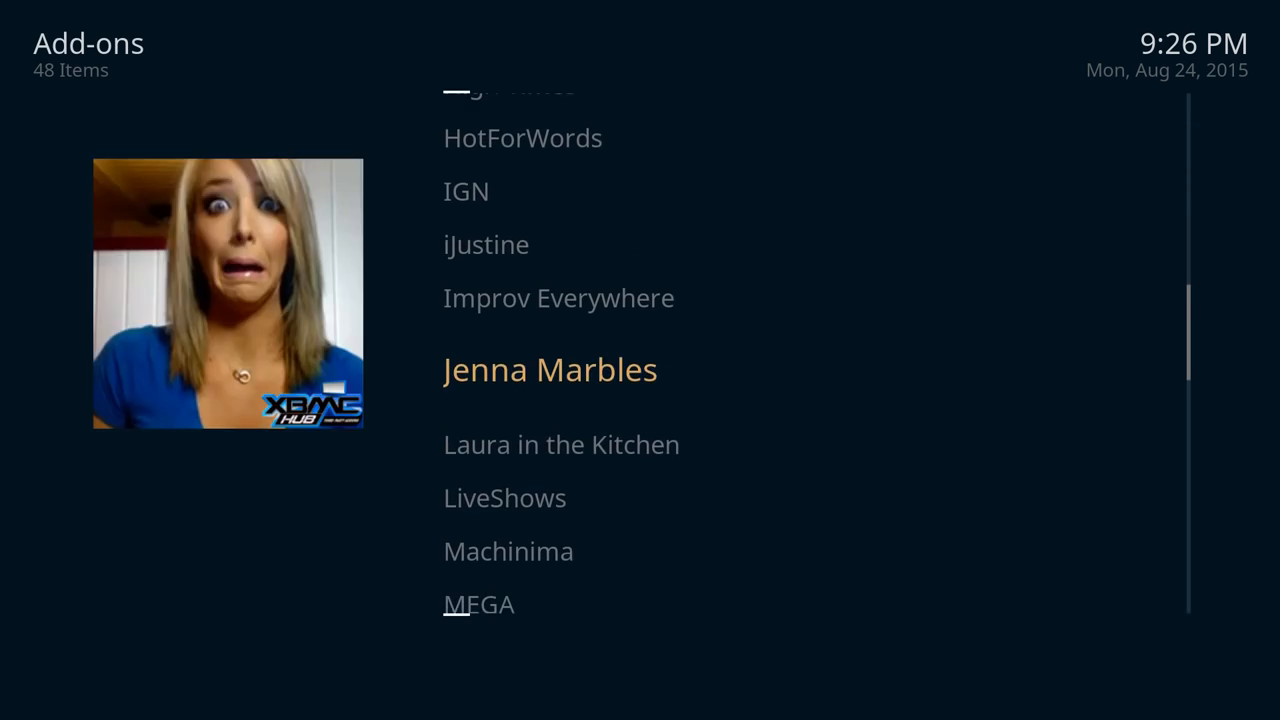
scroll(down, 3)
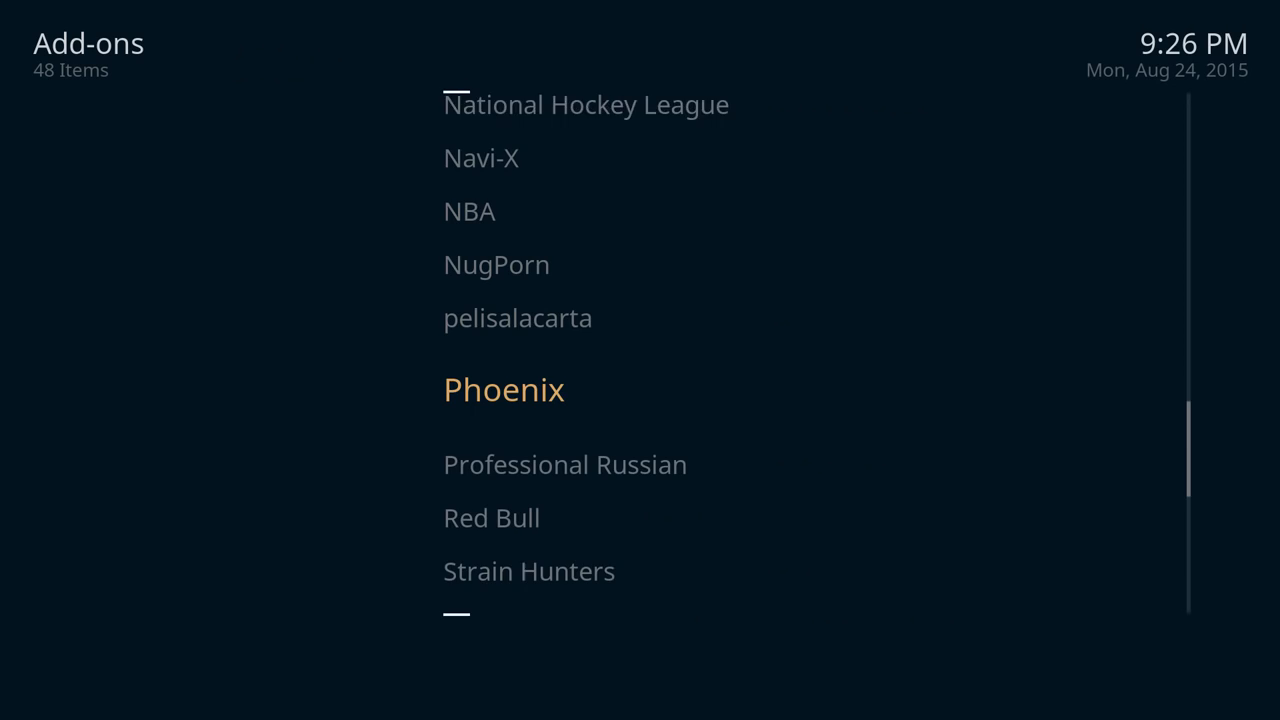
scroll(down, 3)
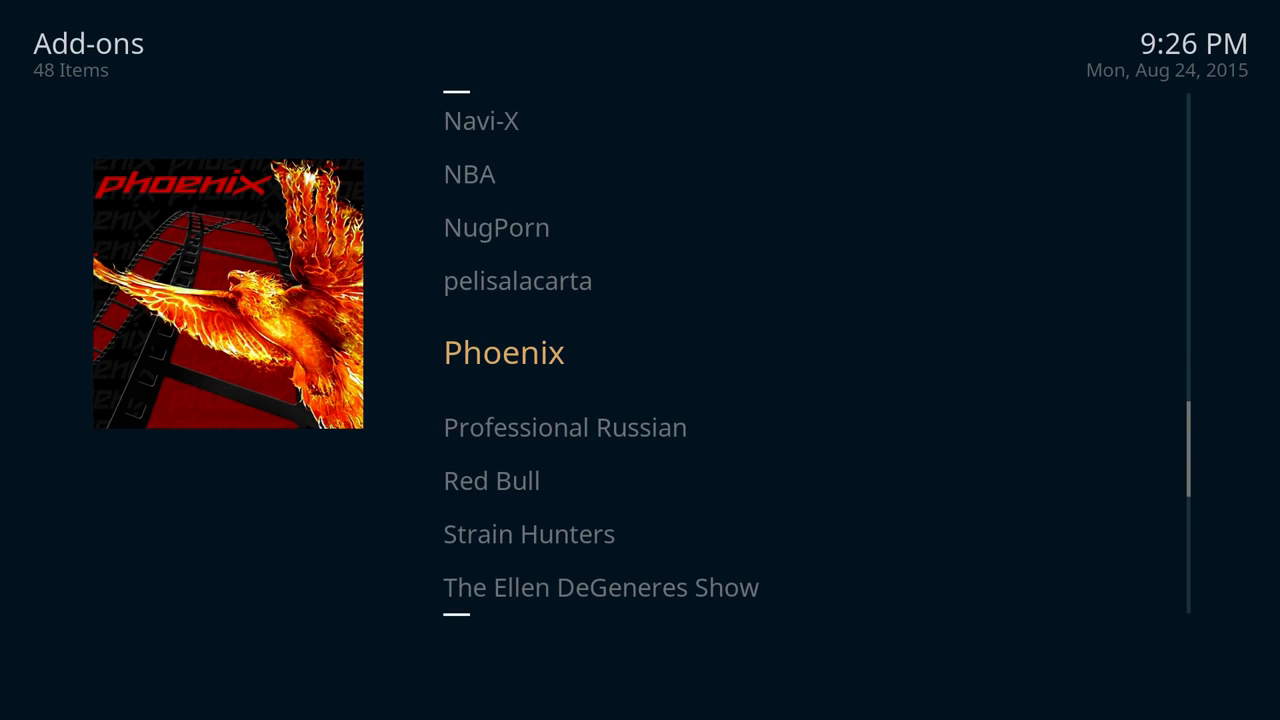
click(504, 352)
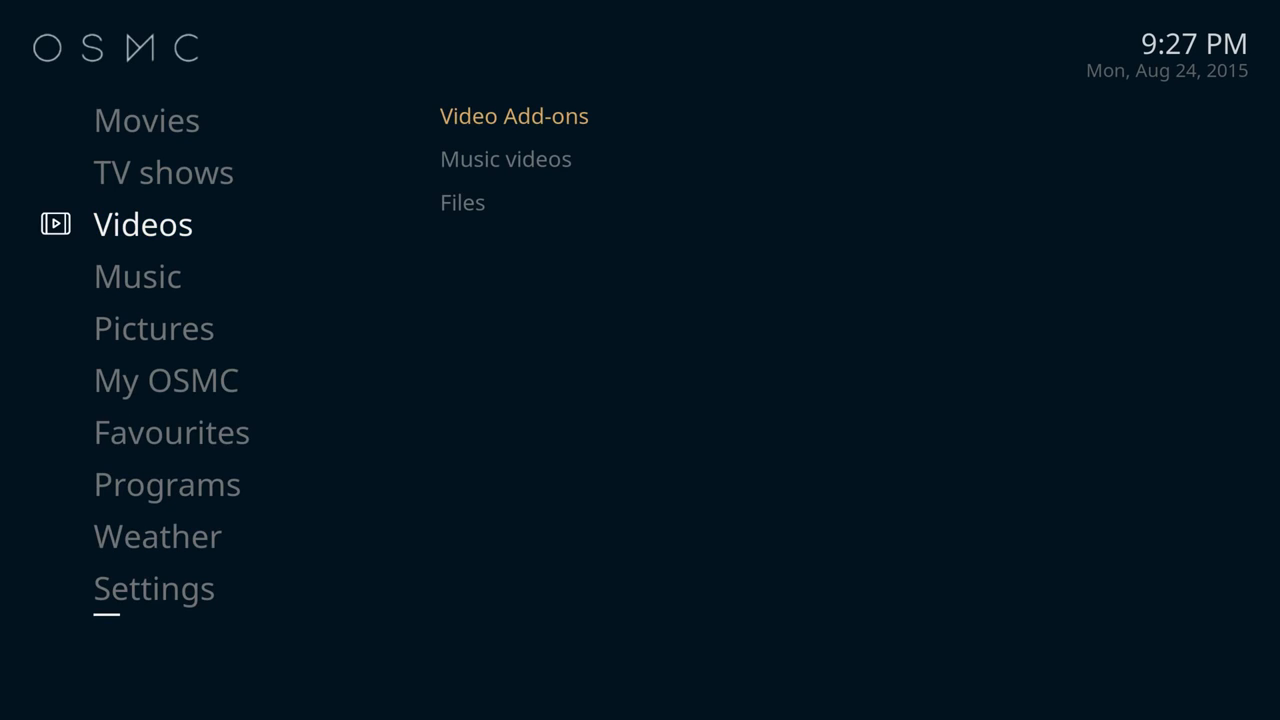
Open Video Add-ons > Phoenix TV > Sports and scroll through a sports channel list.
click(513, 115)
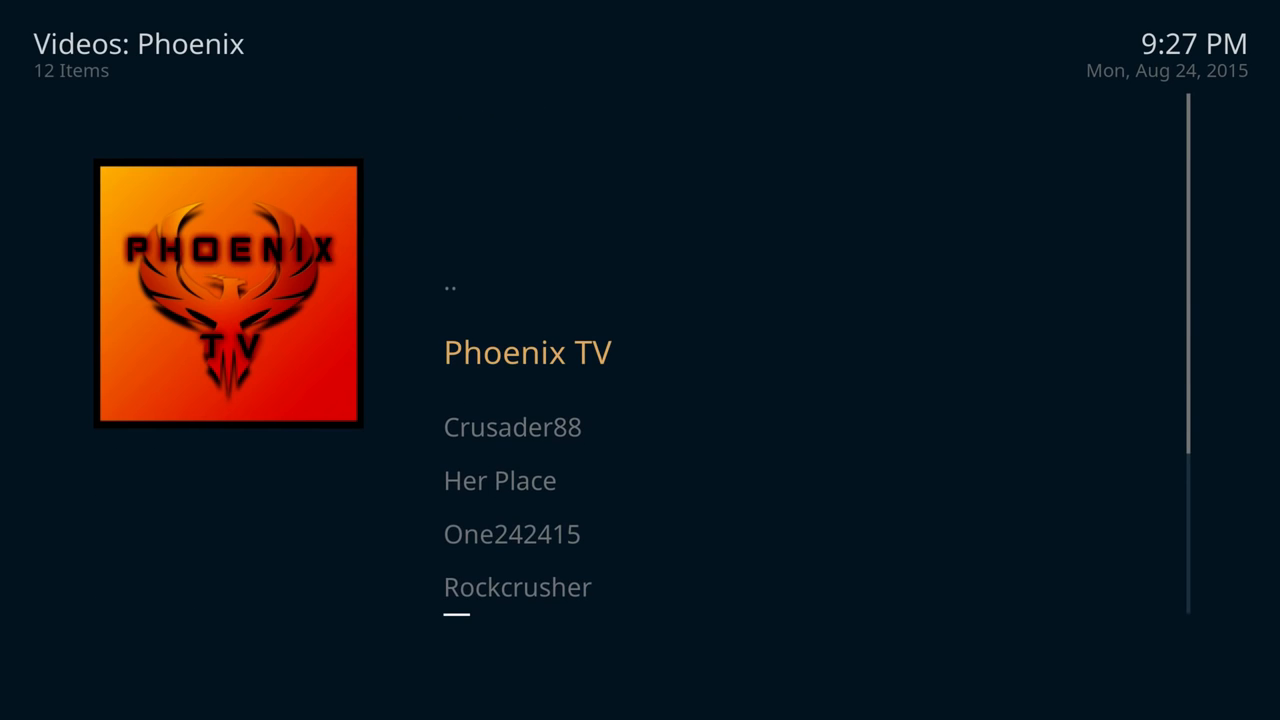
click(527, 352)
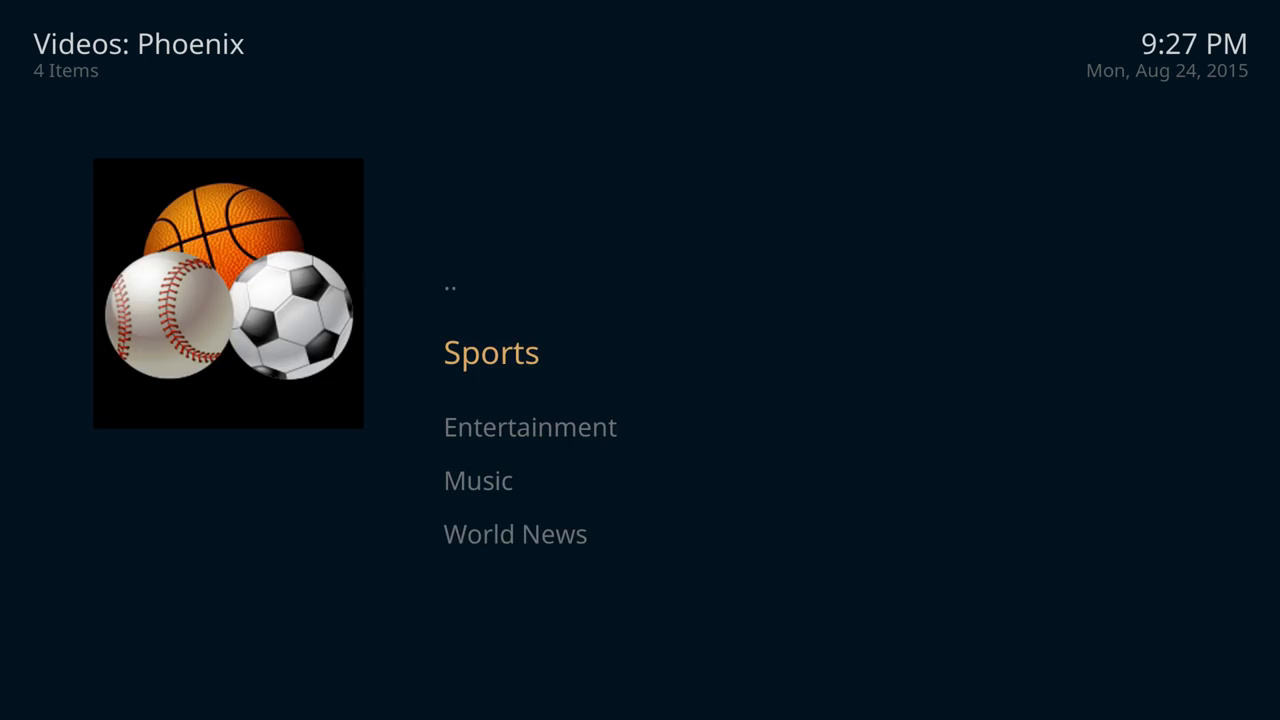
click(491, 352)
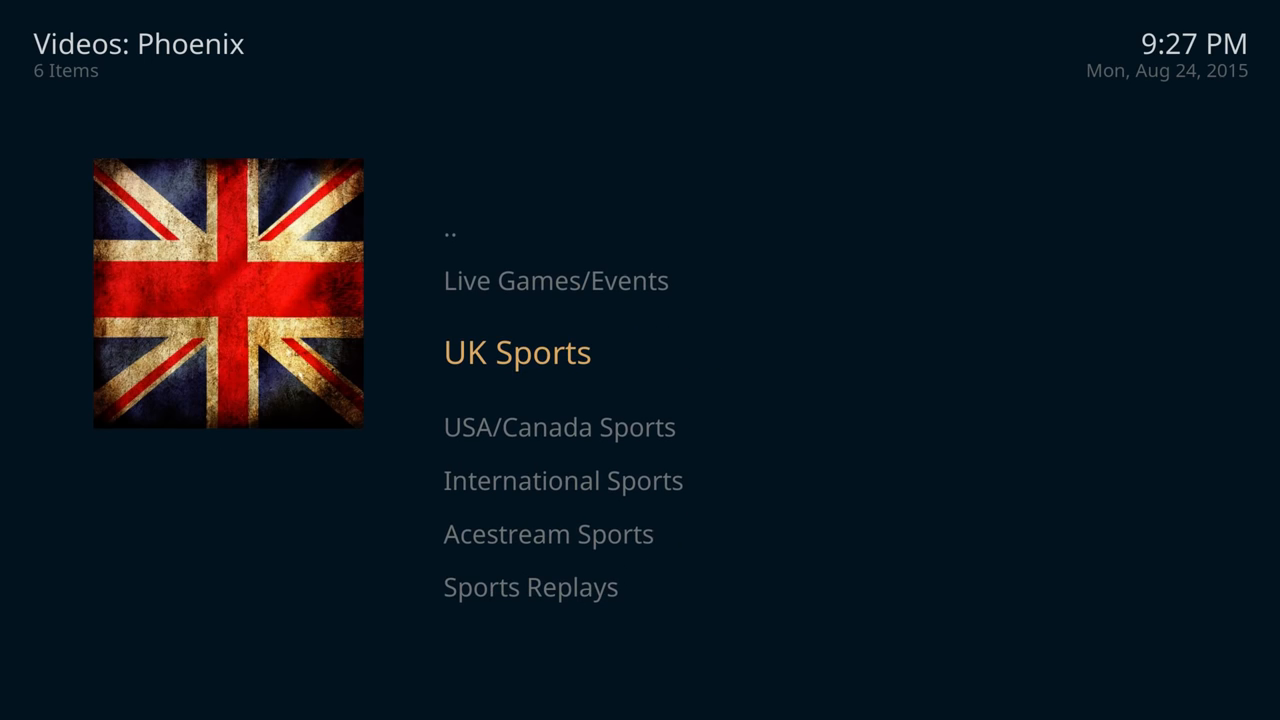
click(517, 352)
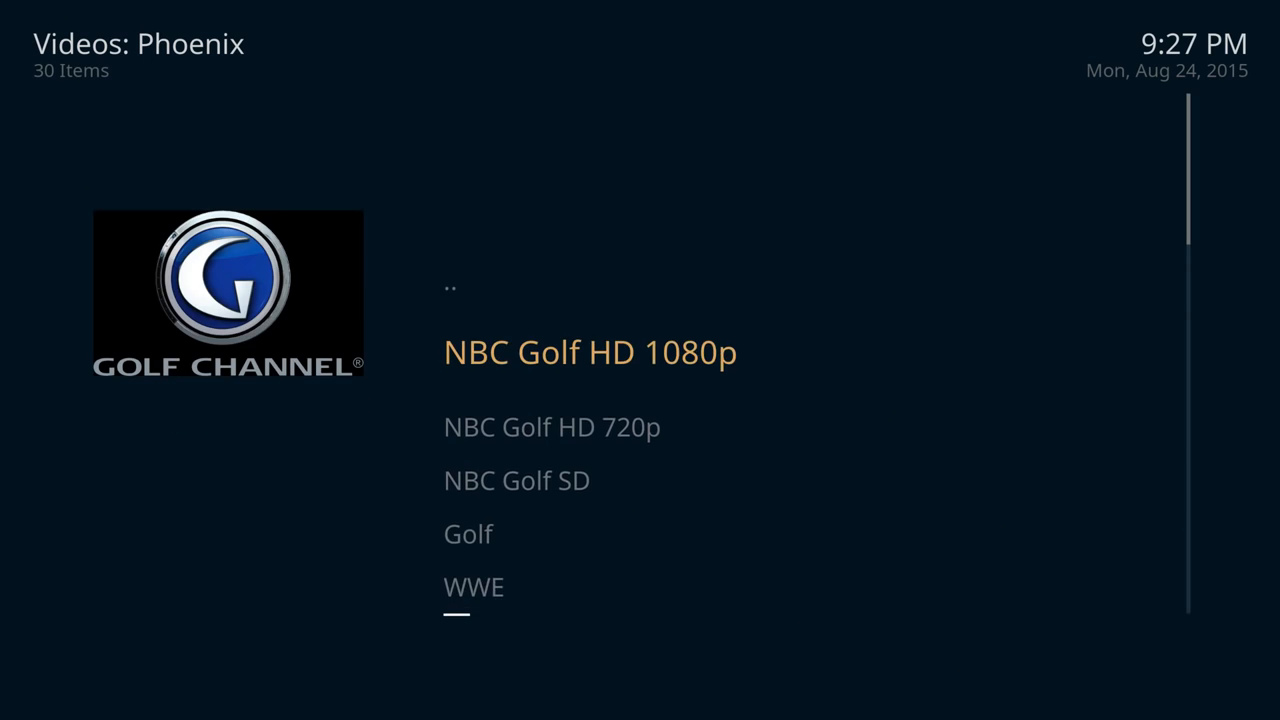
scroll(down, 3)
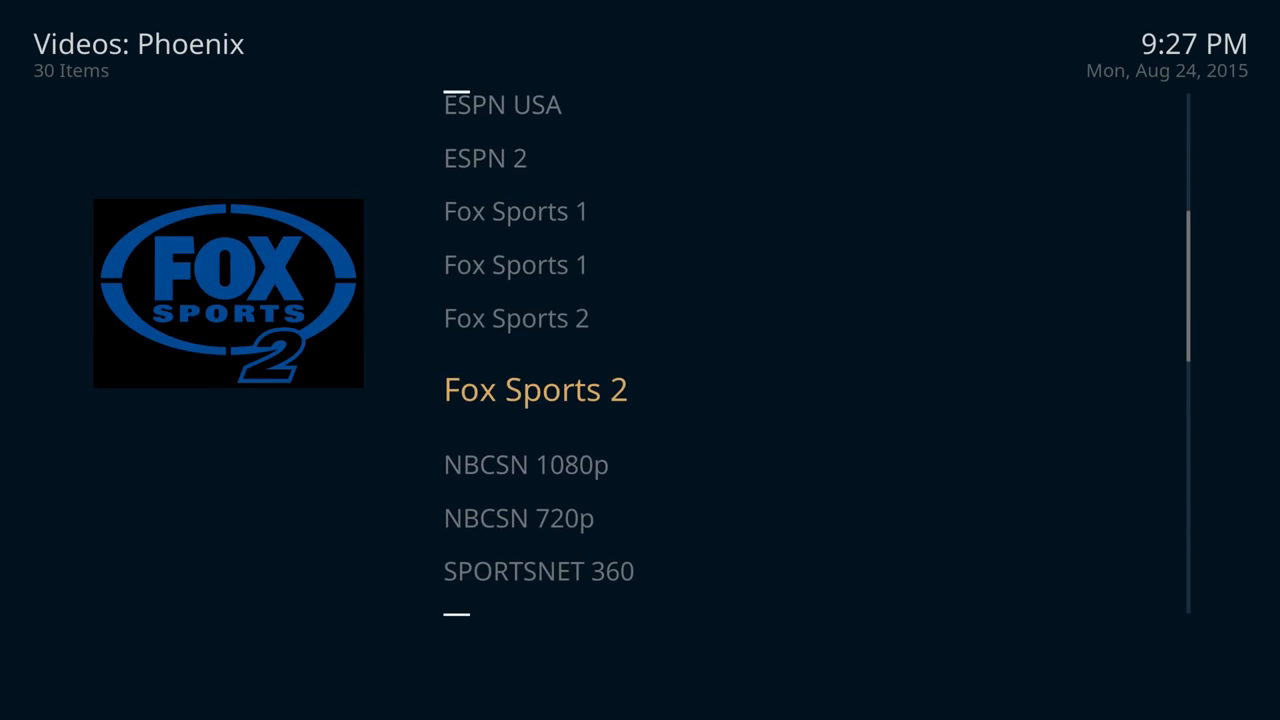
scroll(down, 3)
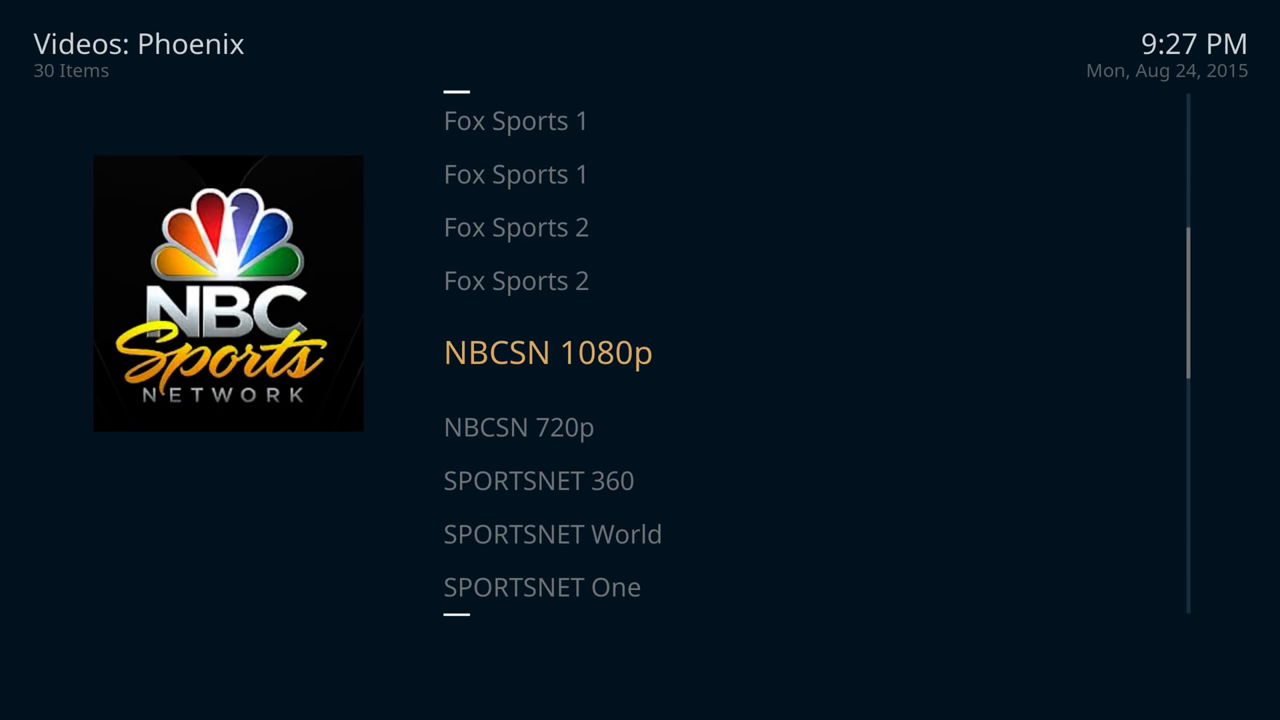
scroll(down, 3)
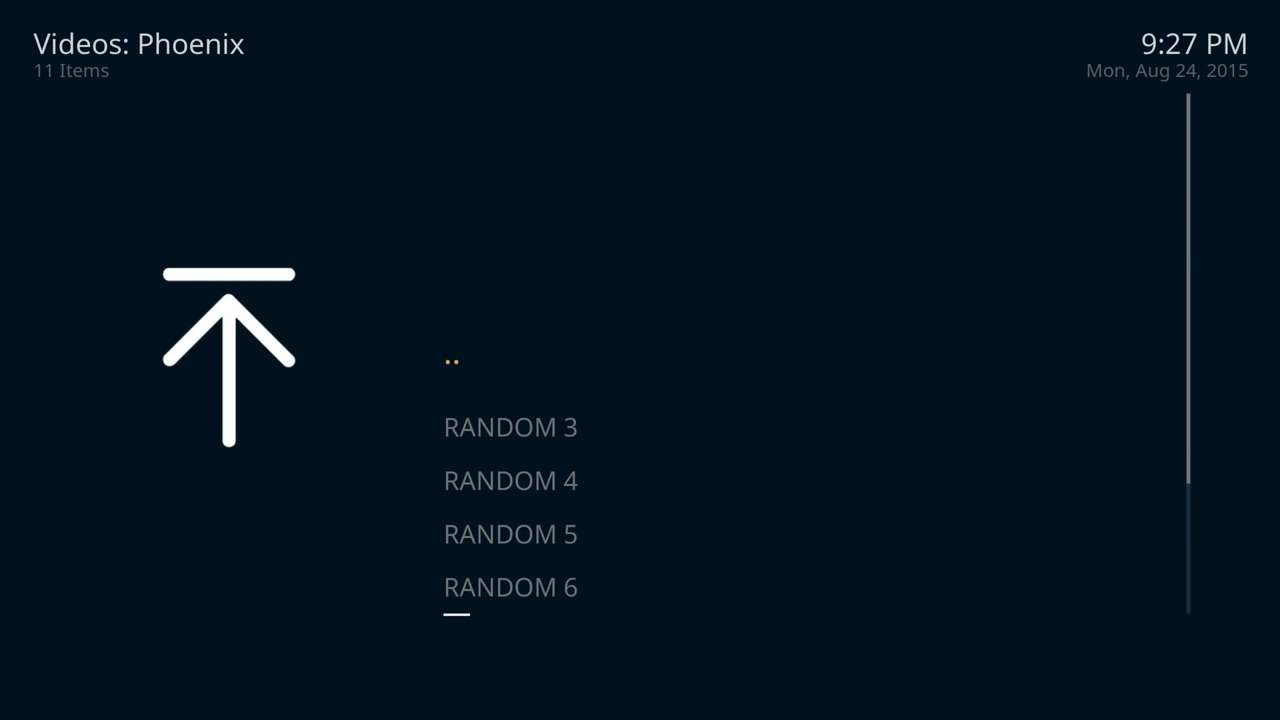
Scroll the live games and open the 21.00 Arsenal v Liverpool stream links.
scroll(down, 3)
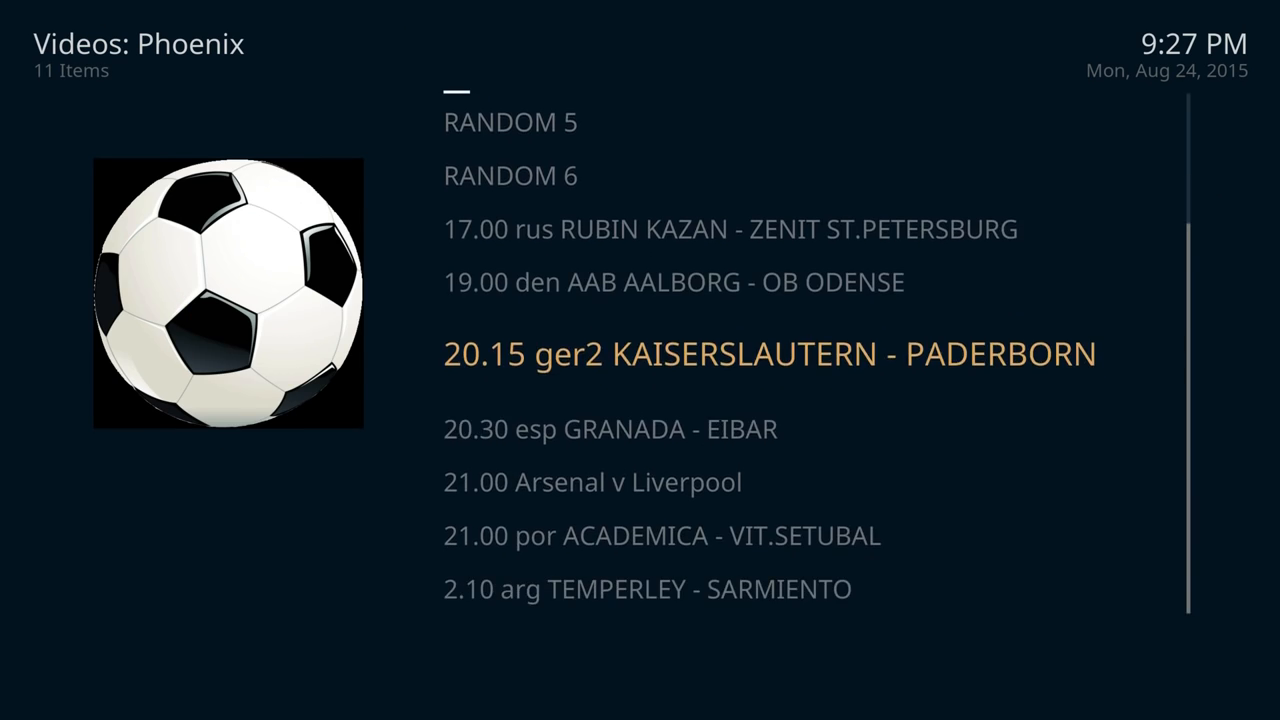
click(591, 482)
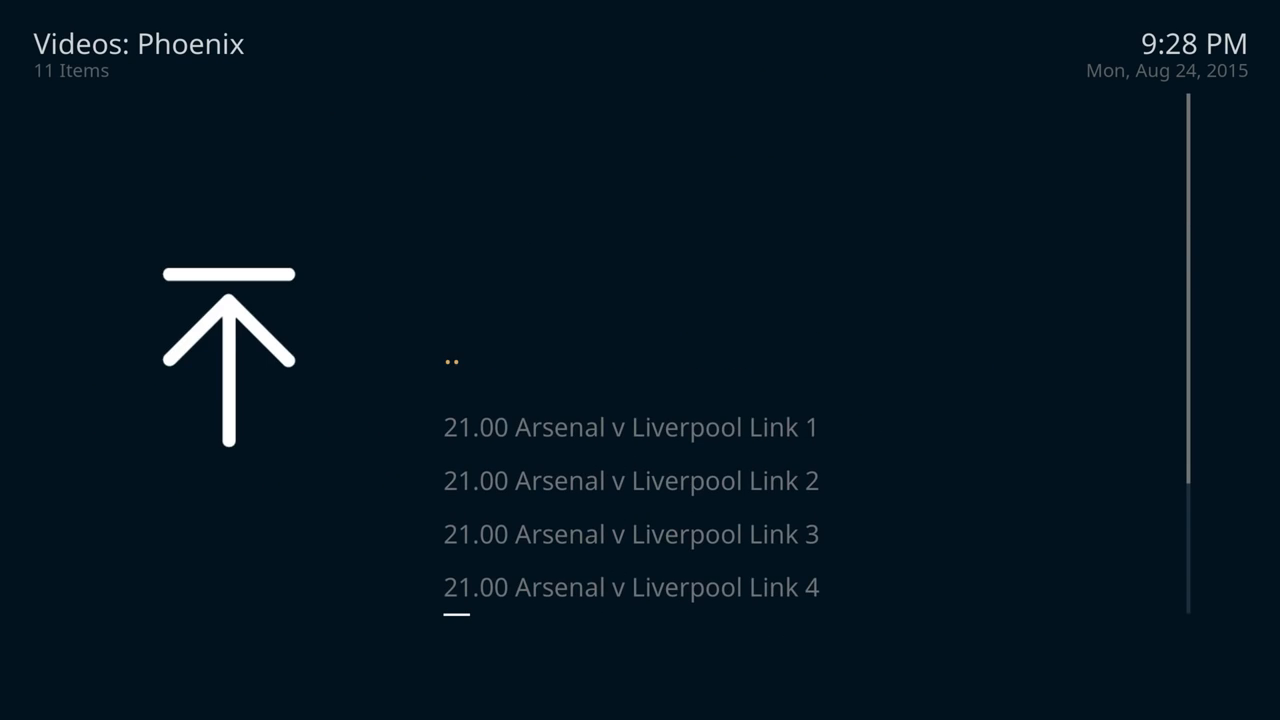